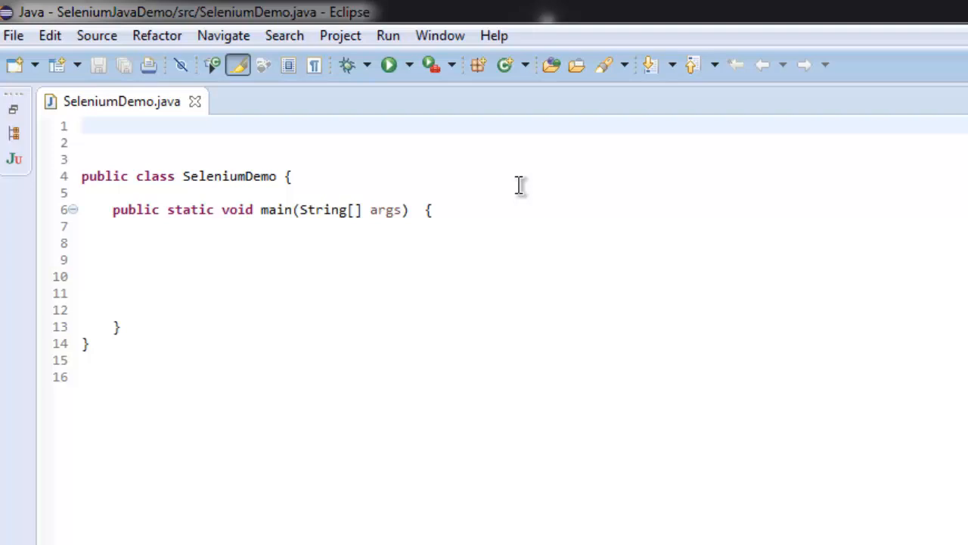
Step: Add import org.openqa.selenium.*; on the empty first line using content assist
left_click(82, 126)
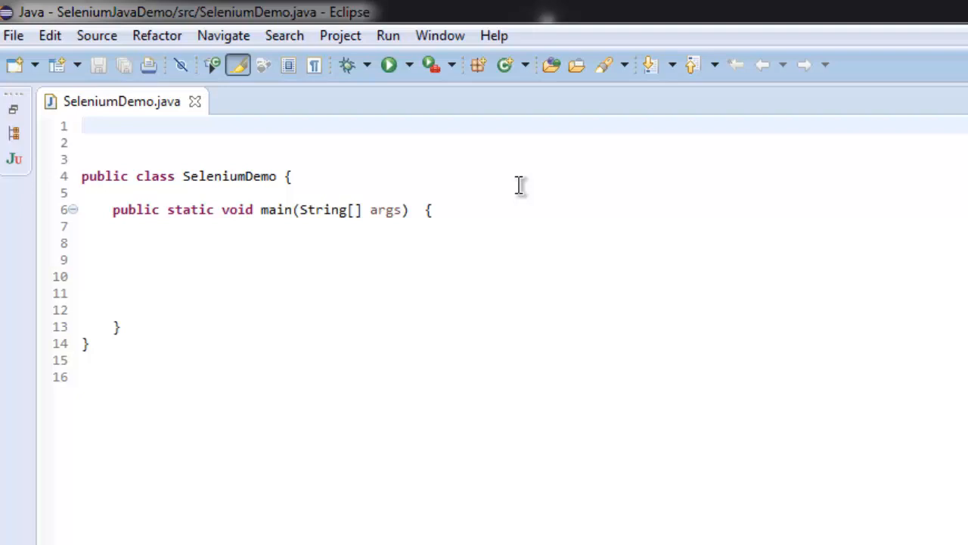
left_click(84, 126)
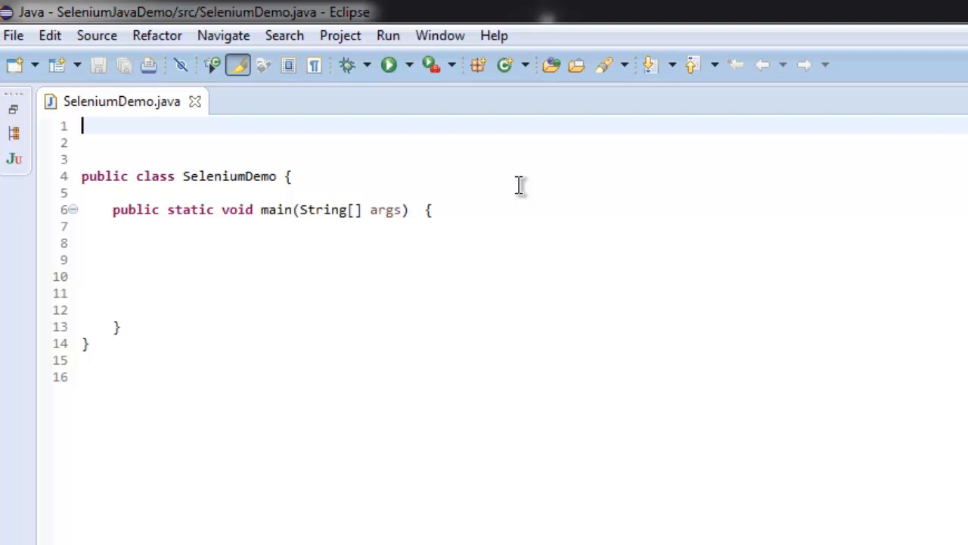
type("import")
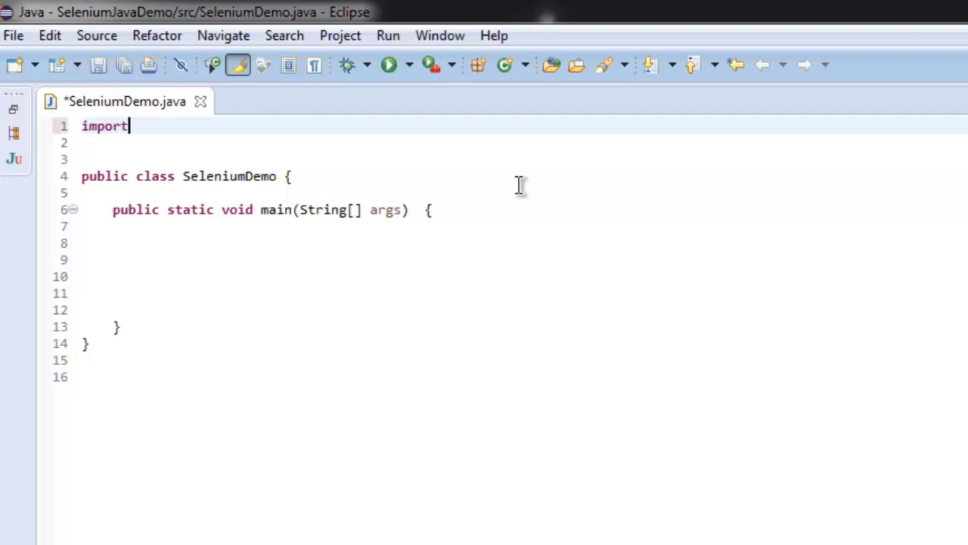
type("org.")
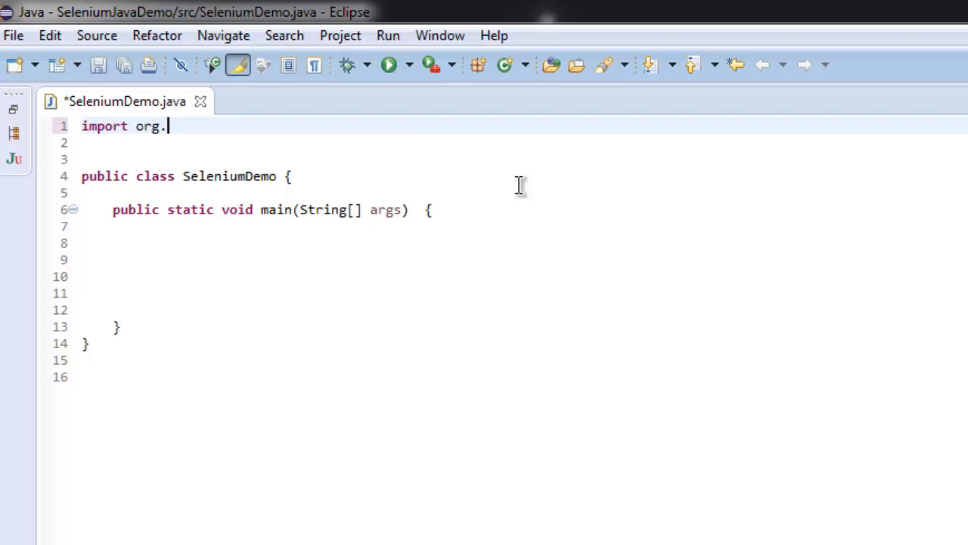
type("openqa.selenium.*;")
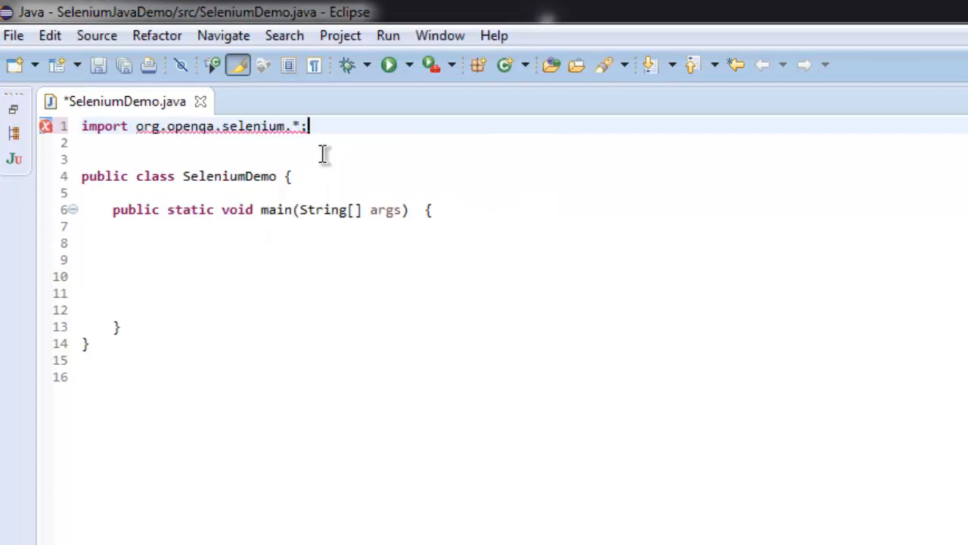
Step: Add a second import for org.openqa.selenium.firefox.* below it
type("import")
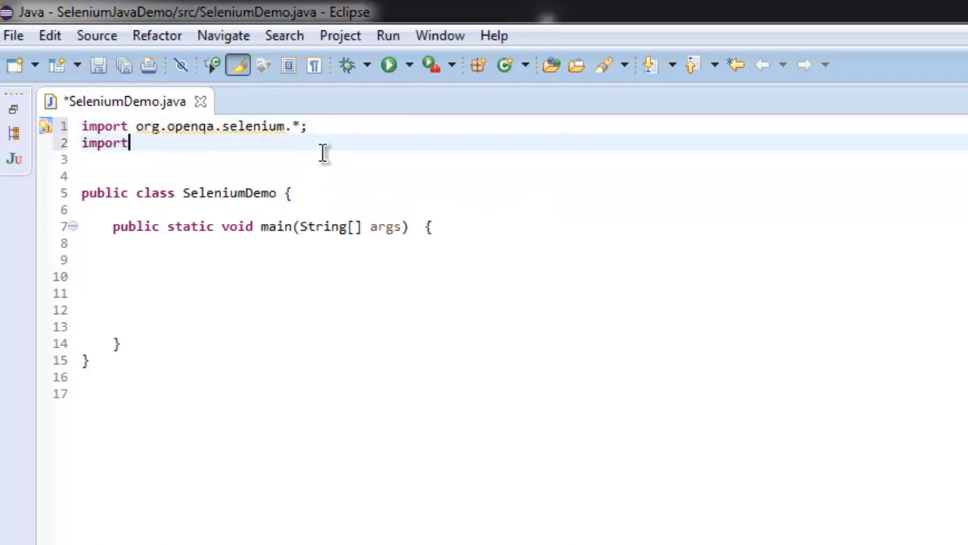
type("org.")
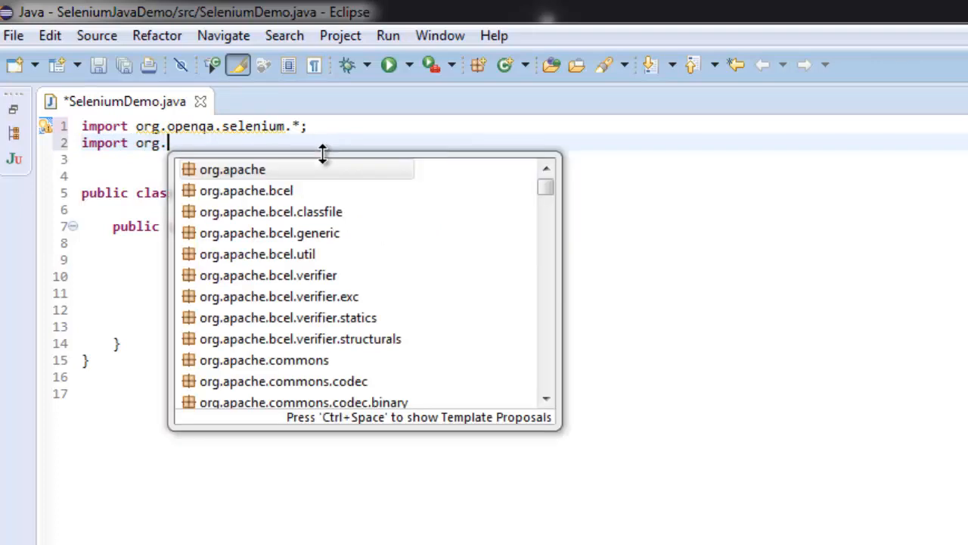
type("openqa.selenium.firefox.*;")
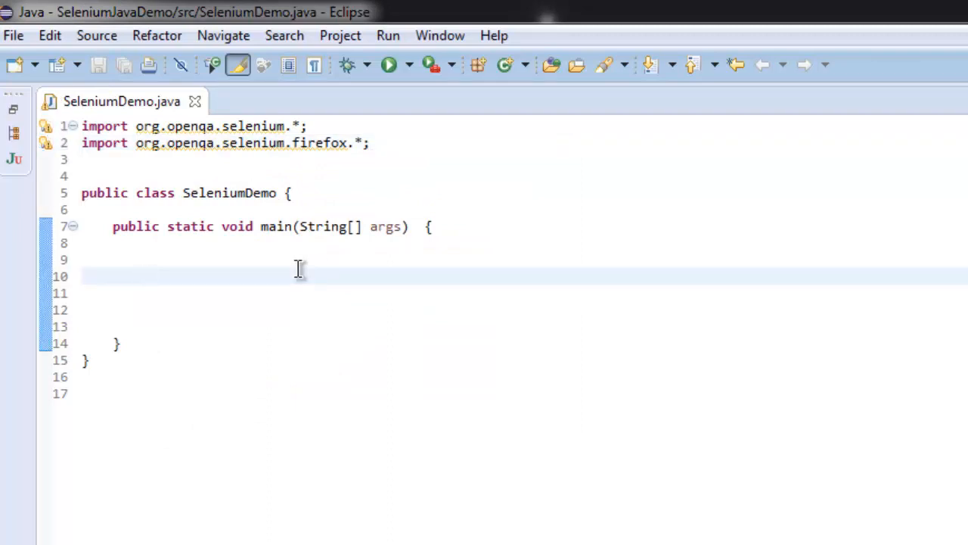
Step: Declare WebDriver driver = new FirefoxDriver(); in main
type("WebDriver d")
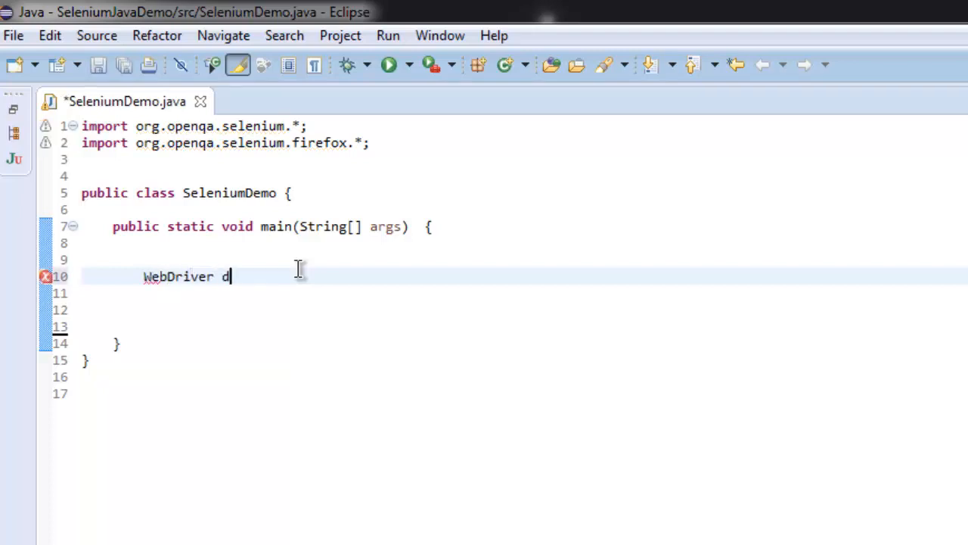
type("river =")
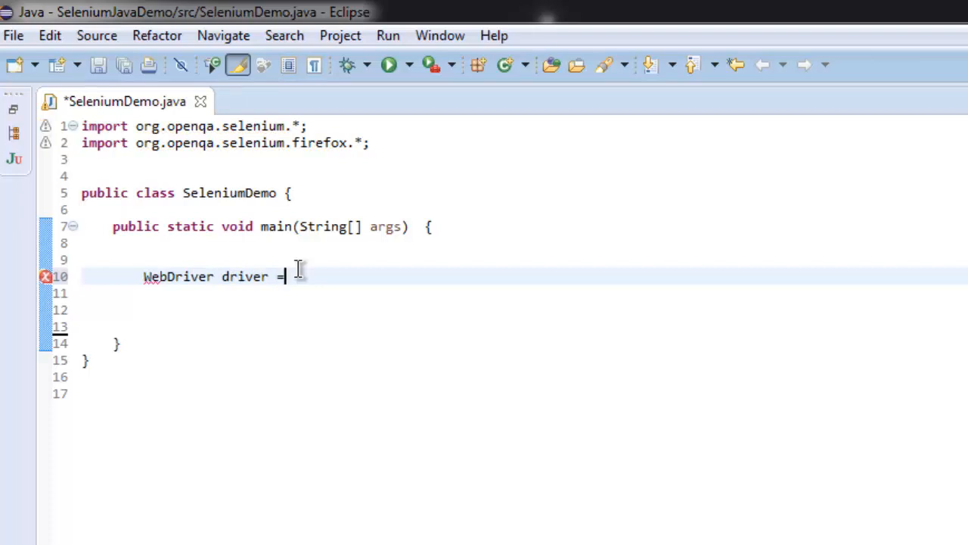
type("new Fire")
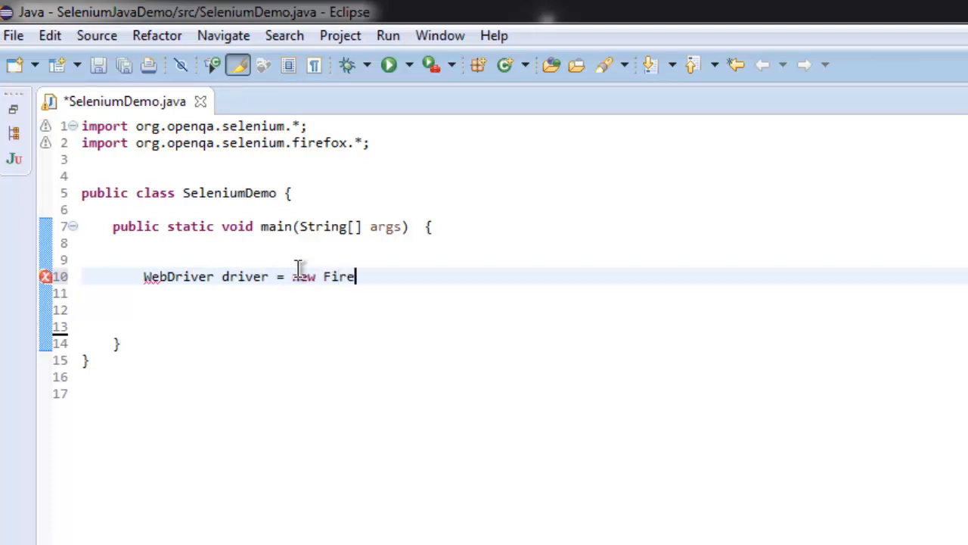
type("foxDriver")
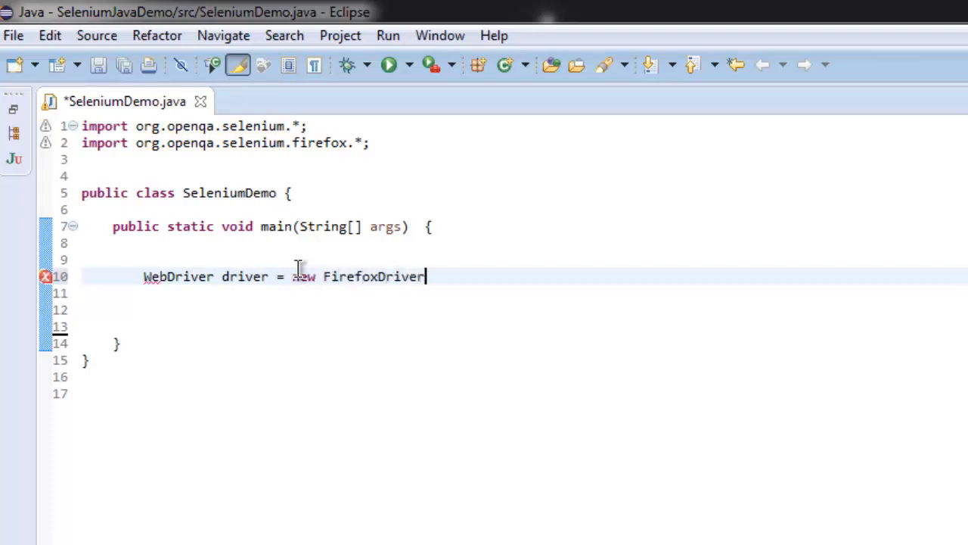
type("();")
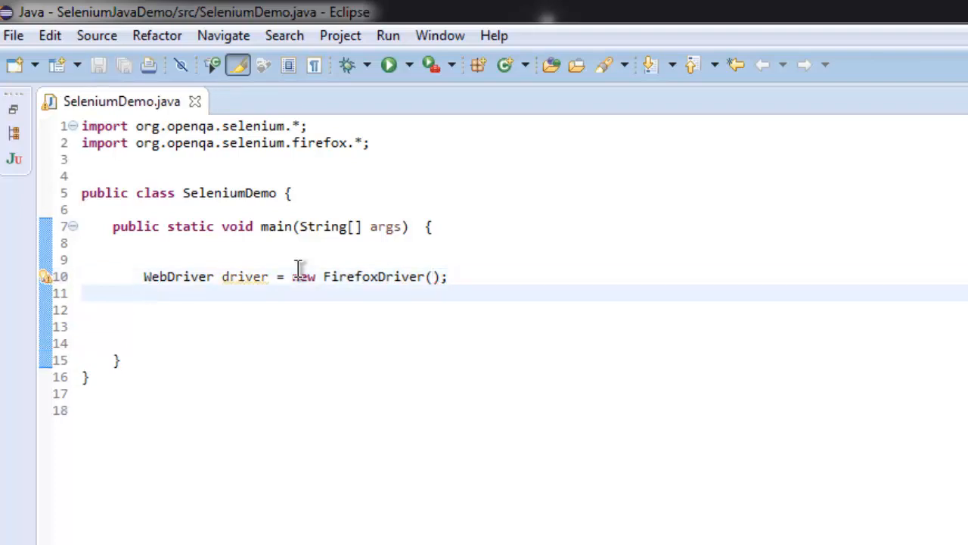
type("driver.get(\"http://google.com")
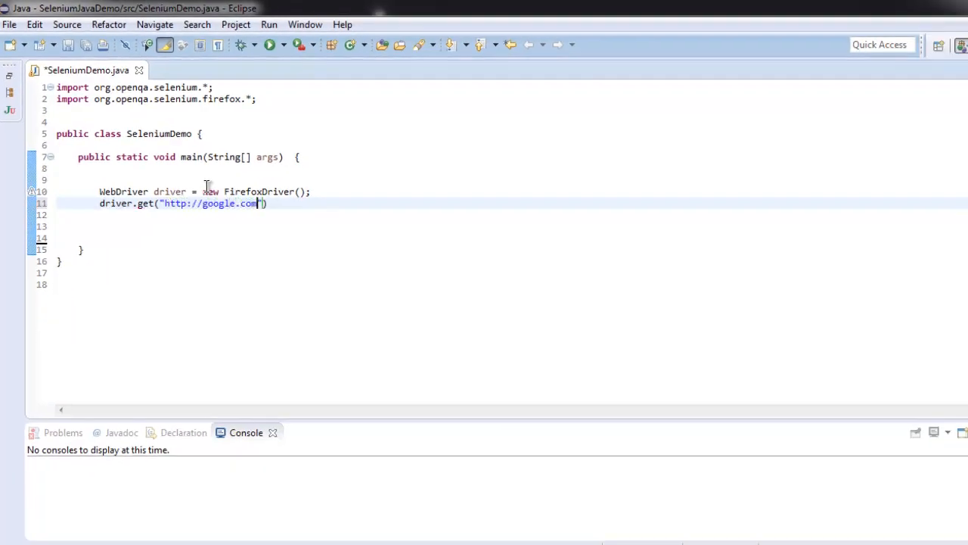
type(");")
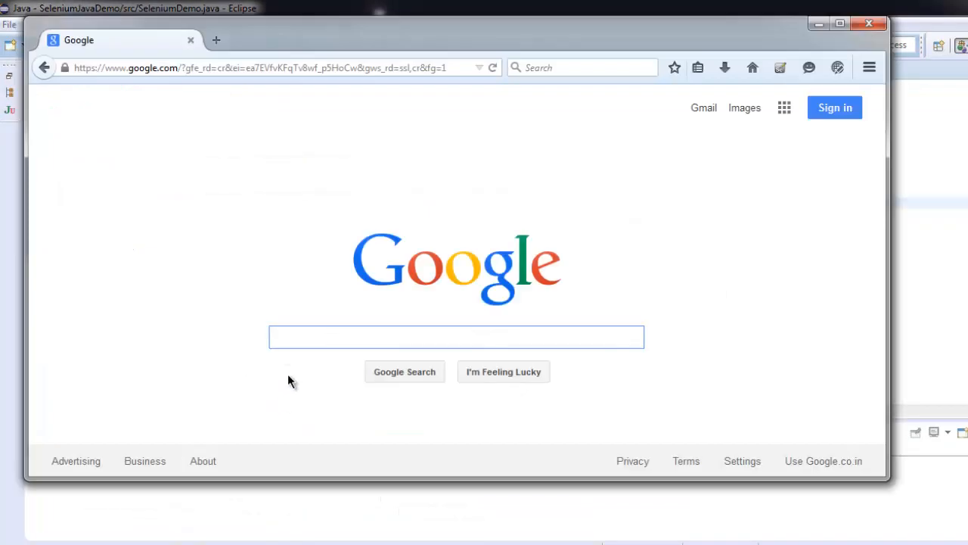
mouse_move(703, 107)
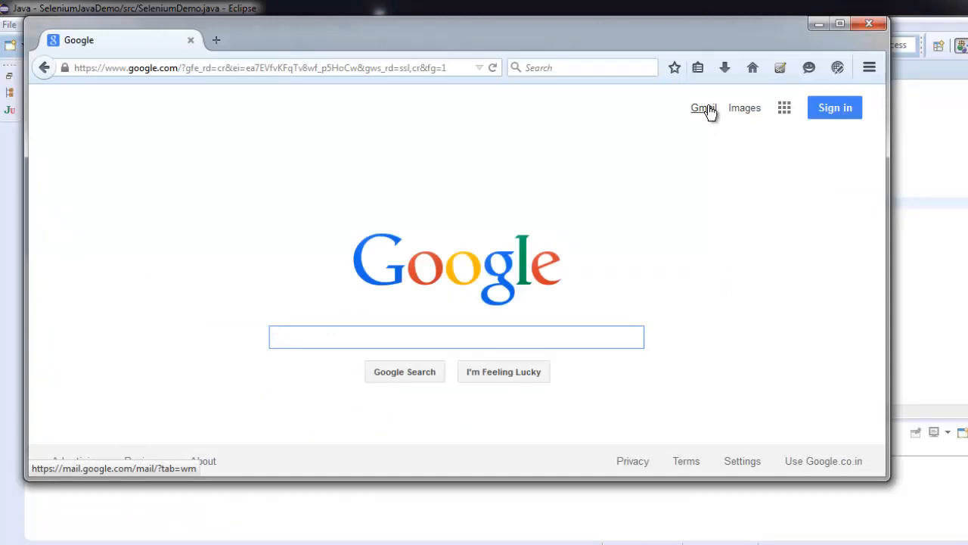
mouse_move(203, 460)
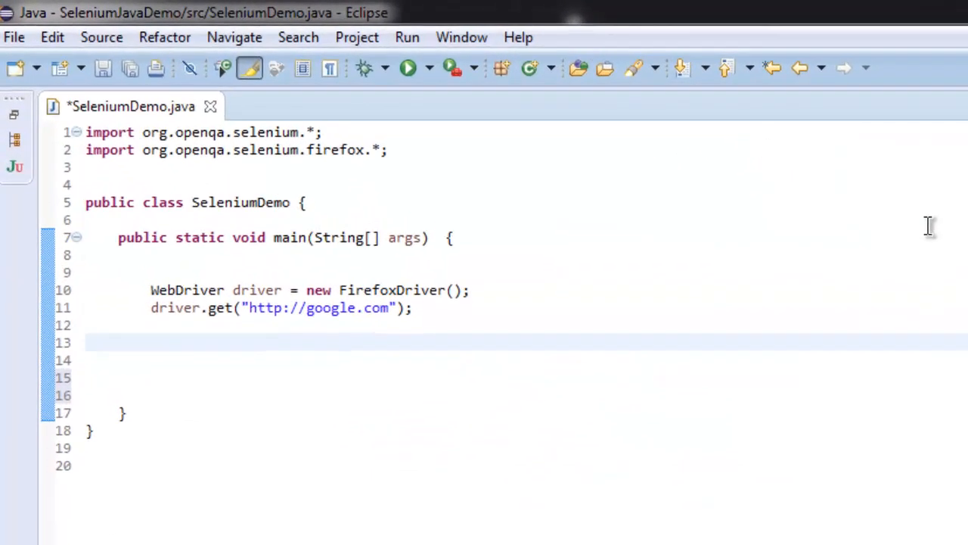
Step: Write driver.findElement(By.linkText("Gmail")).click(); to click the Gmail link
type("d")
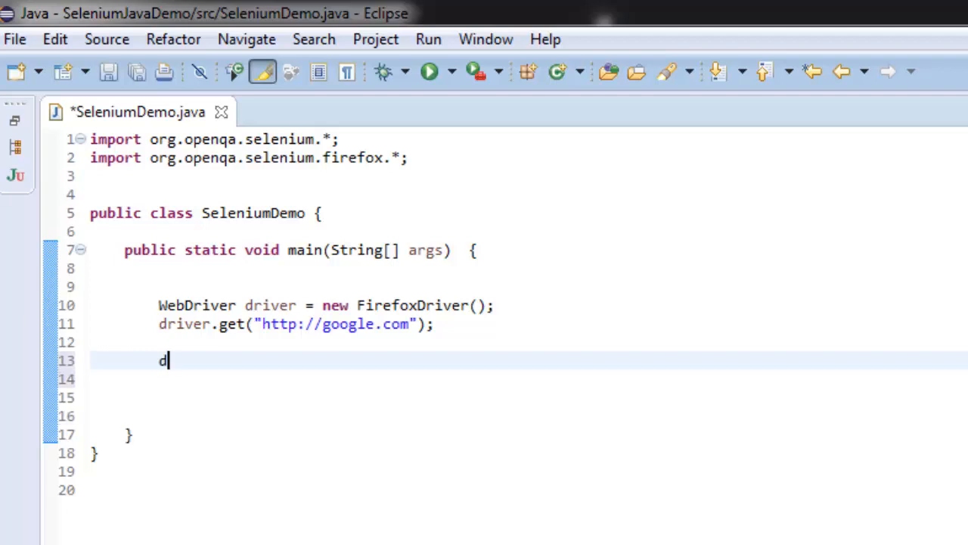
type("river.find")
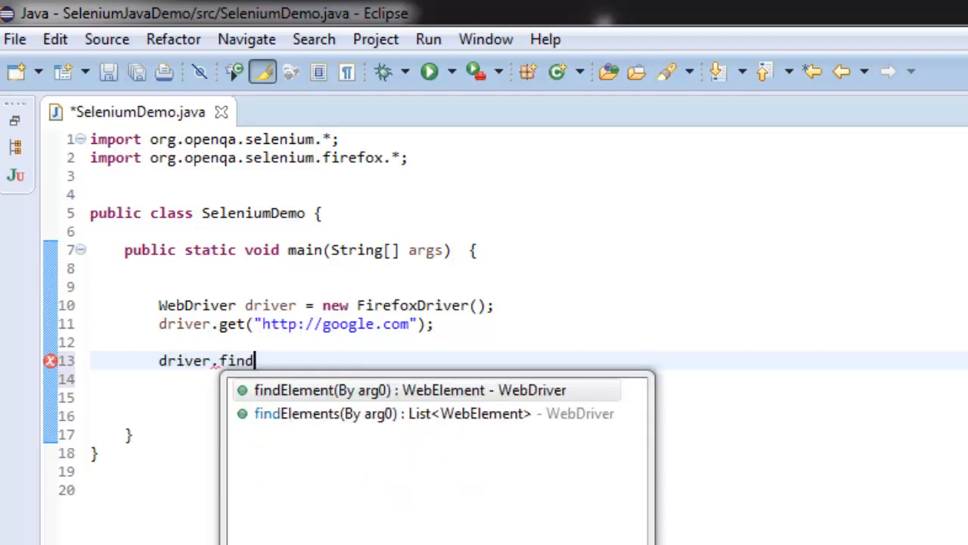
mouse_move(358, 400)
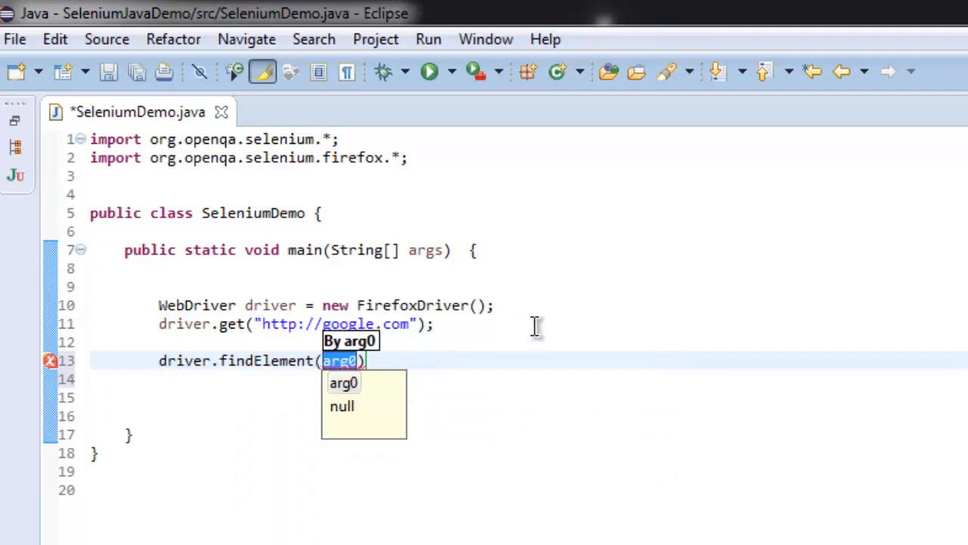
type("By.linkText(\"")
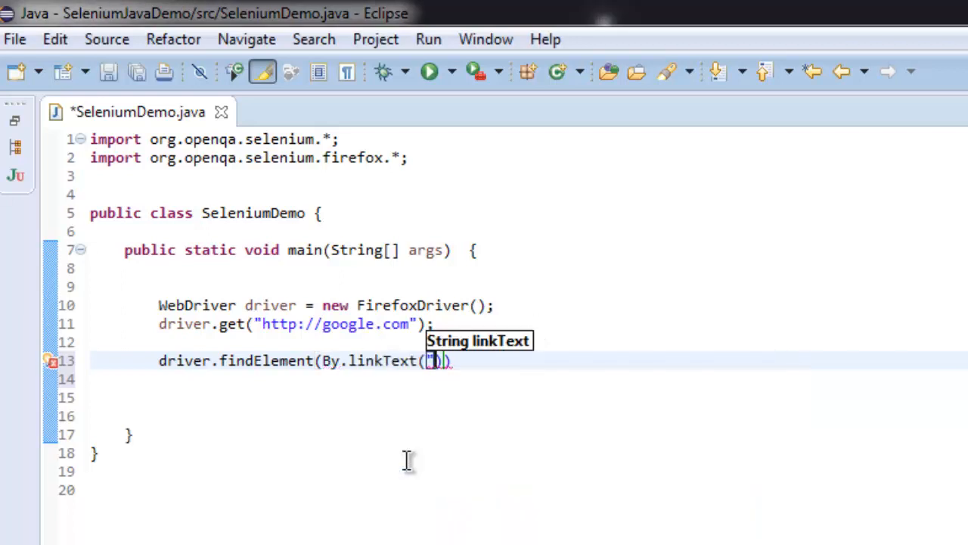
type("G")
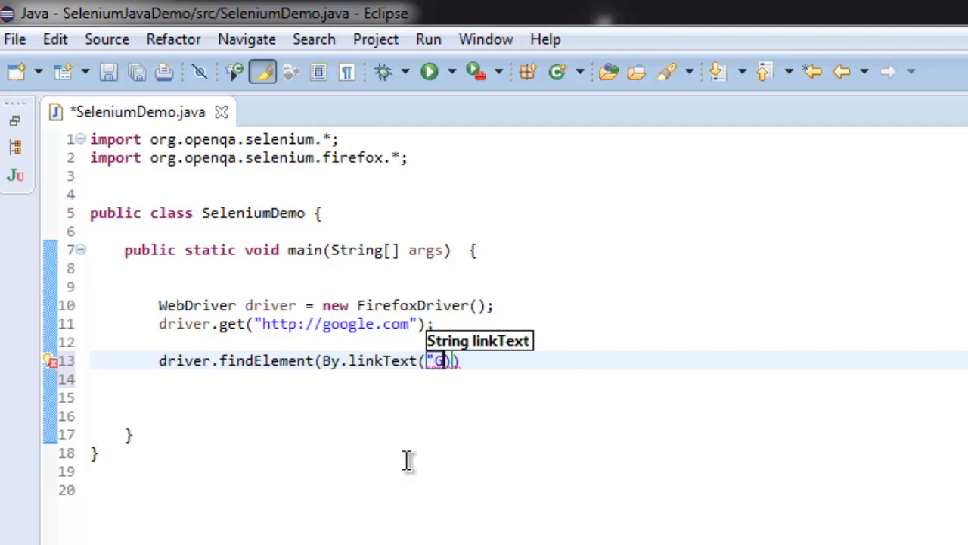
type("mail")
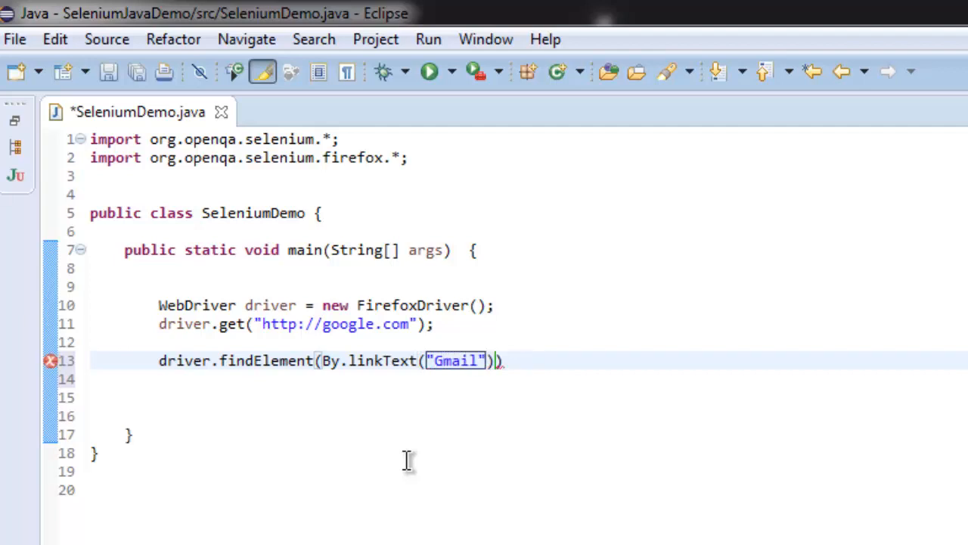
type(".click();")
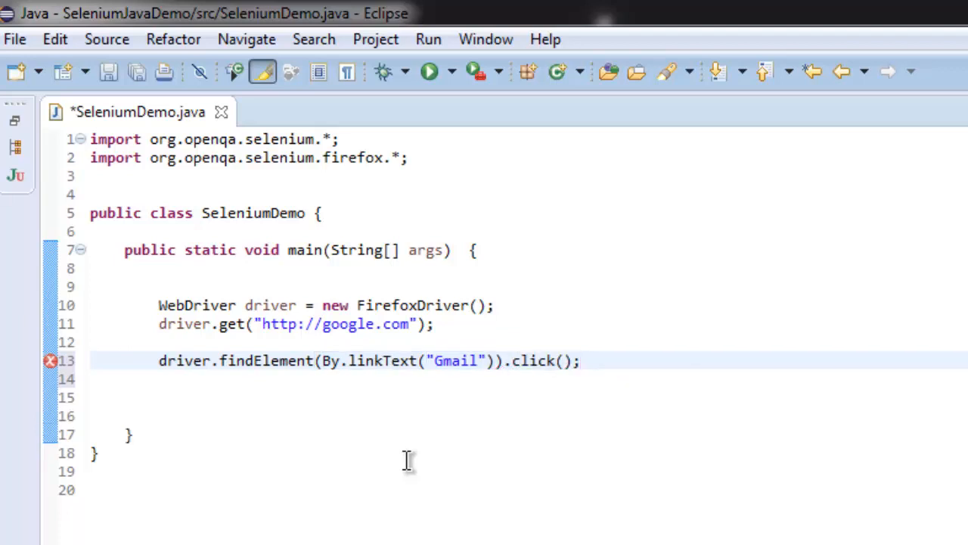
Step: Save the file and move to a new line below the click statement
key("ctrl+s")
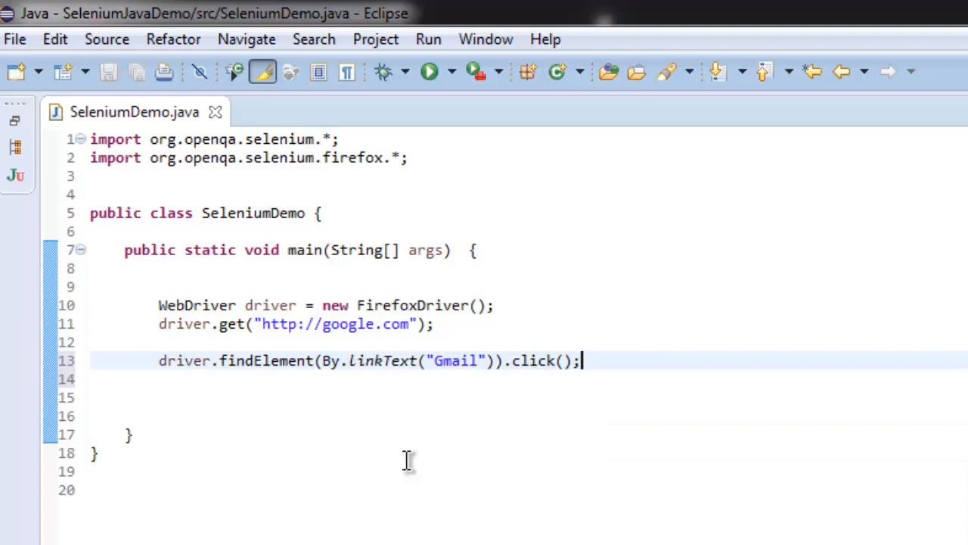
key("Enter")
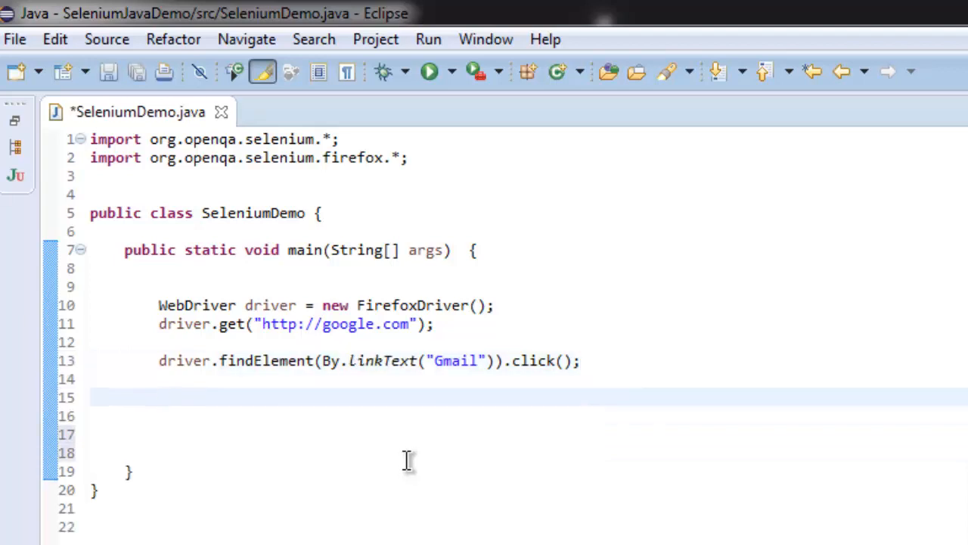
Step: Store driver.getCurrentUrl() in a String variable currentURL
type("String")
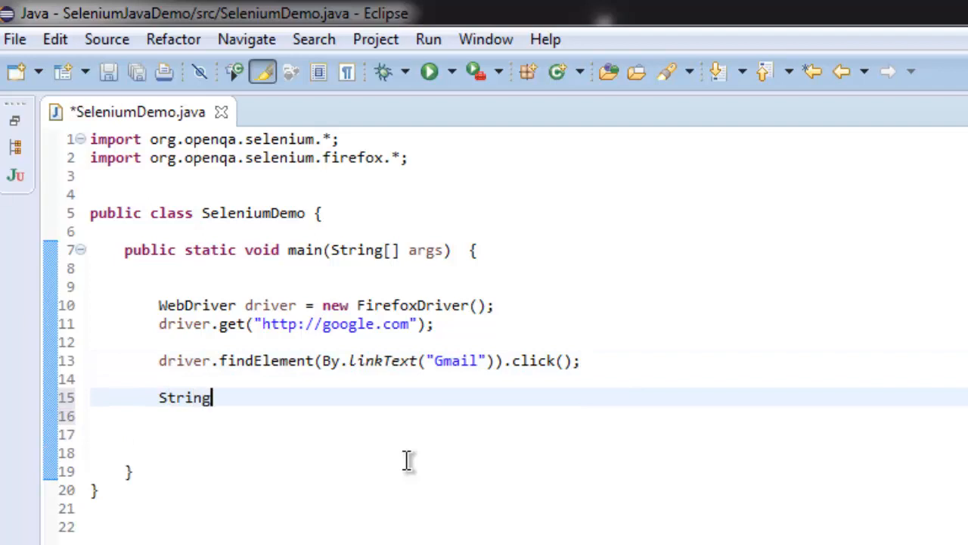
type("currentU")
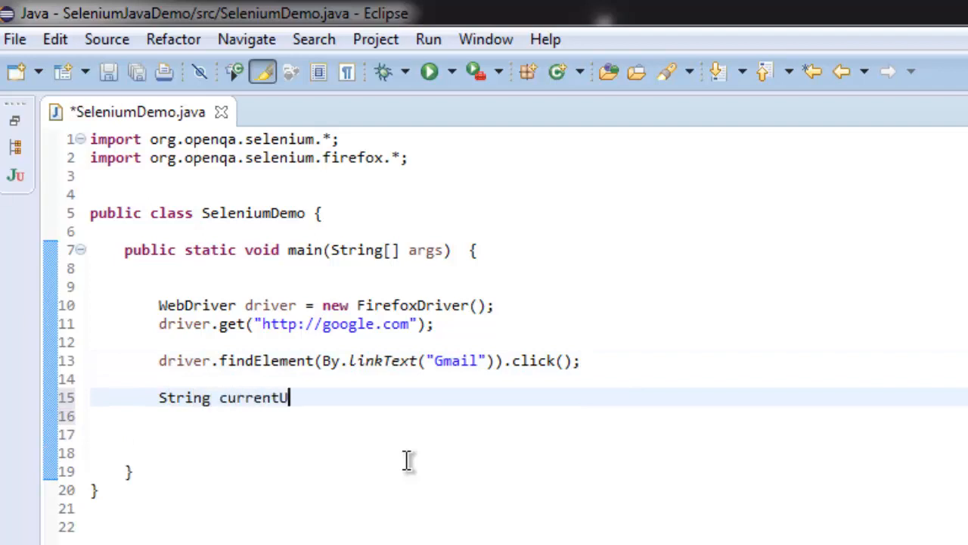
type("RL =")
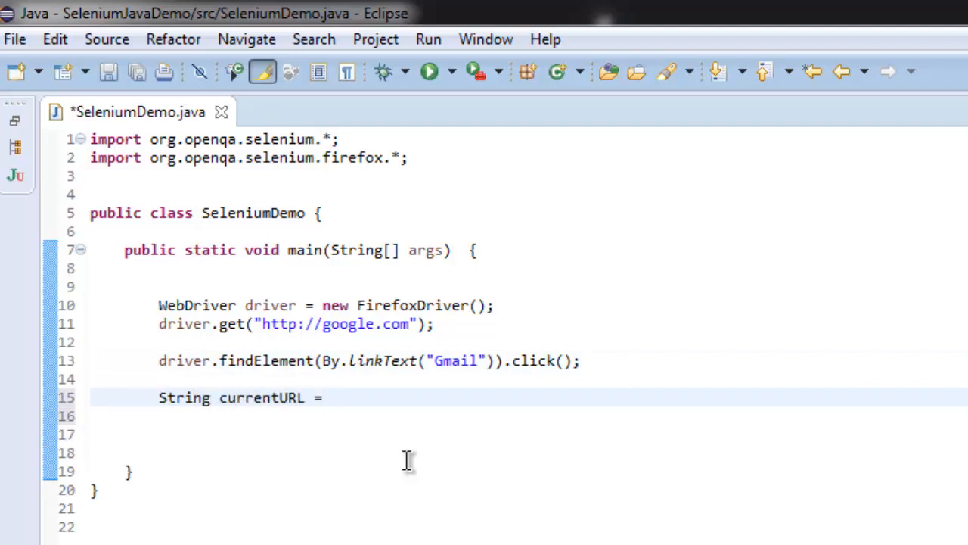
type("driver.")
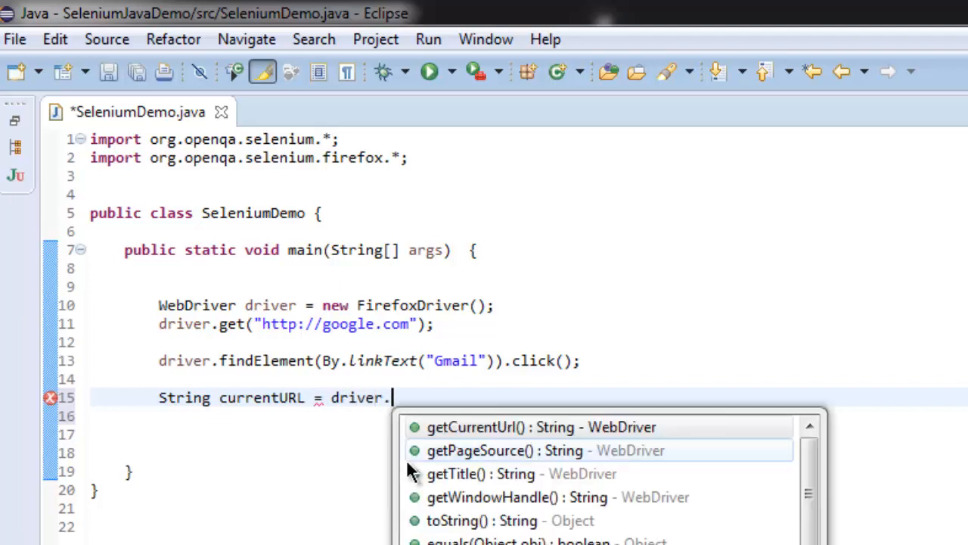
type(",")
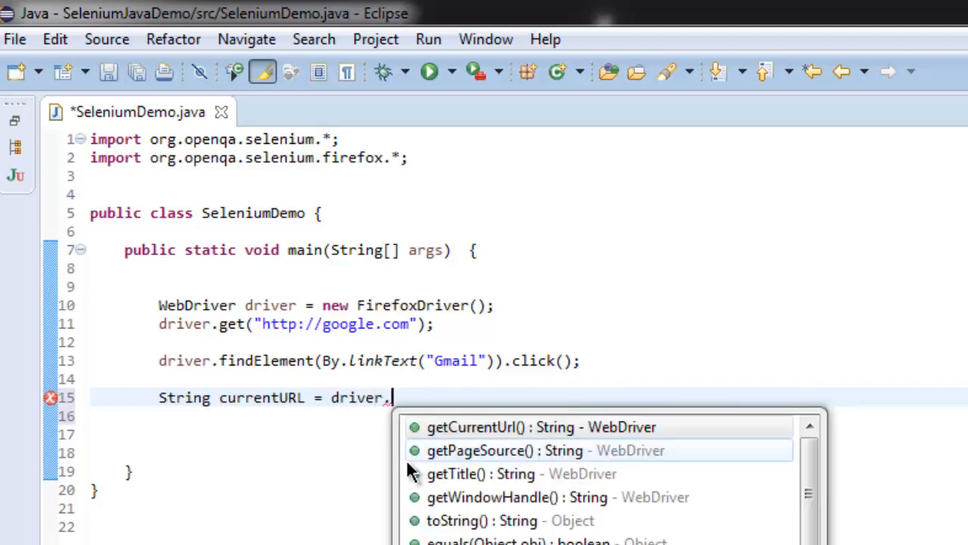
double_click(475, 426)
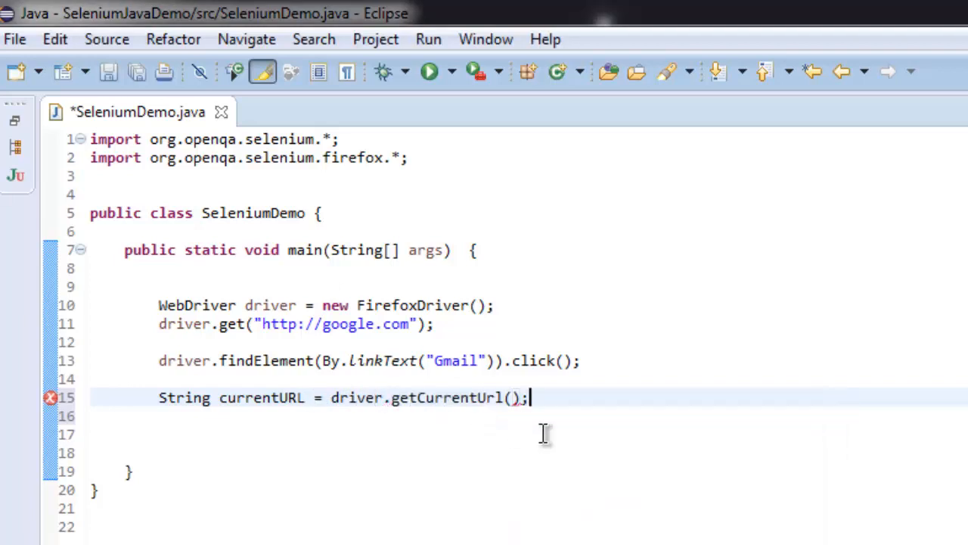
key("ctrl+s")
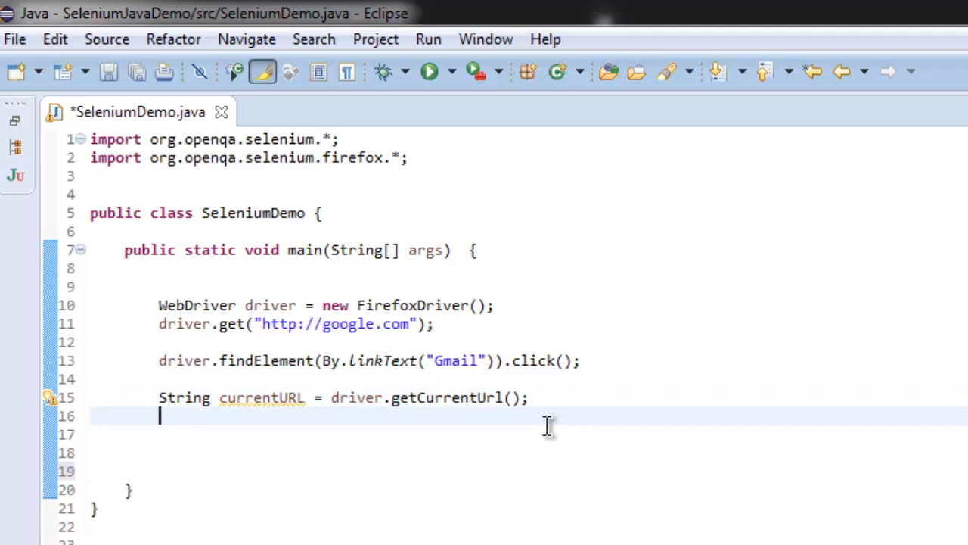
Step: Print currentURL with System.out.println and save the finished program
type("System.")
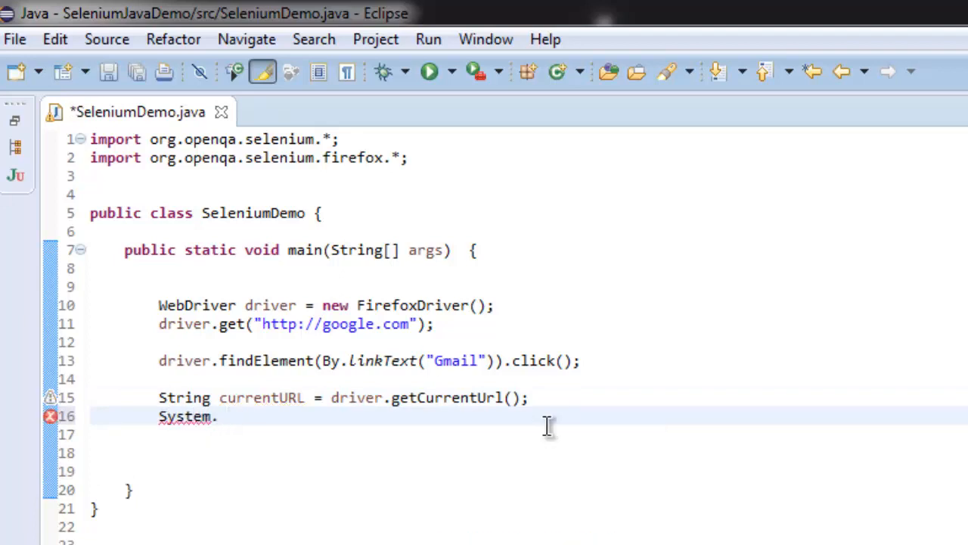
type("out.println(currentURL);")
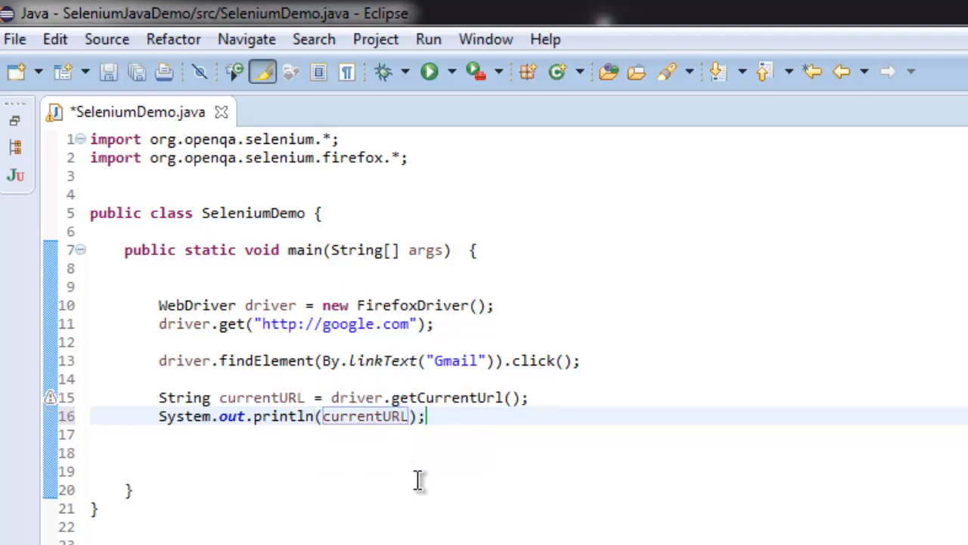
key("ctrl+s")
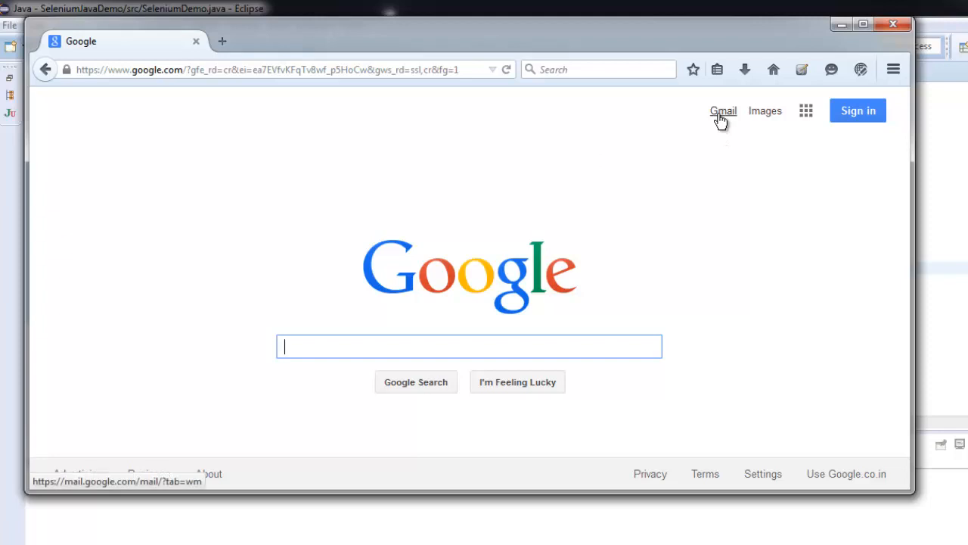
mouse_move(869, 45)
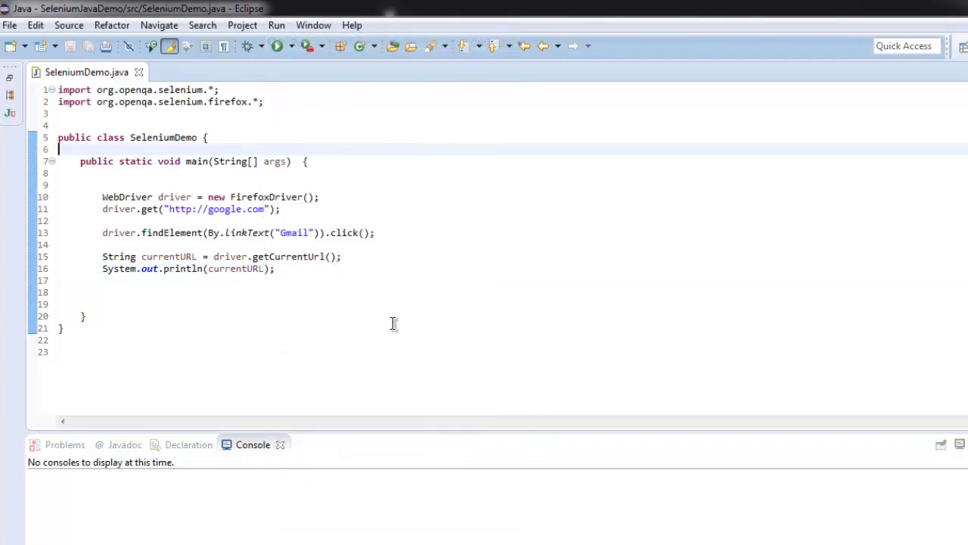
left_click(276, 45)
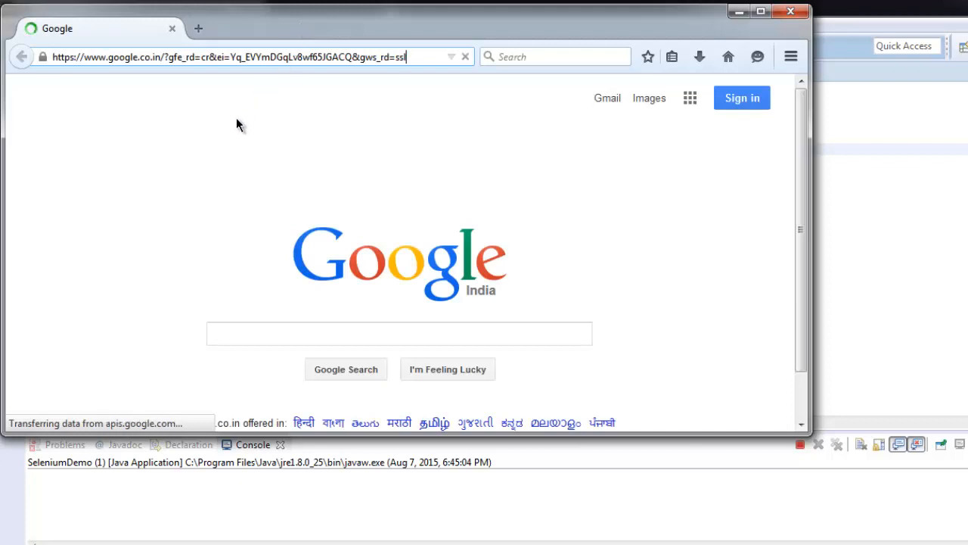
Step: Watch Firefox follow the Gmail link, then check the accounts.google.com URL printed in the Console
left_click(607, 97)
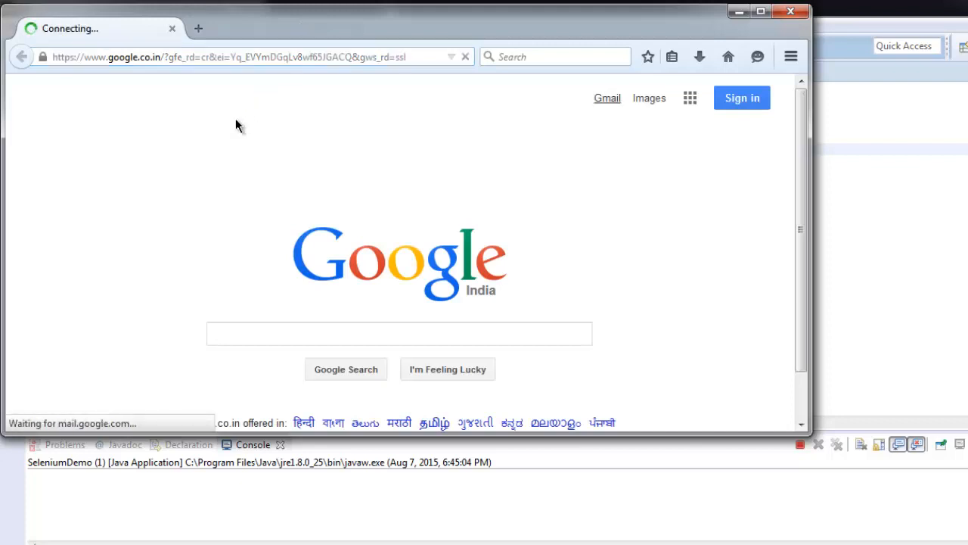
left_click(607, 97)
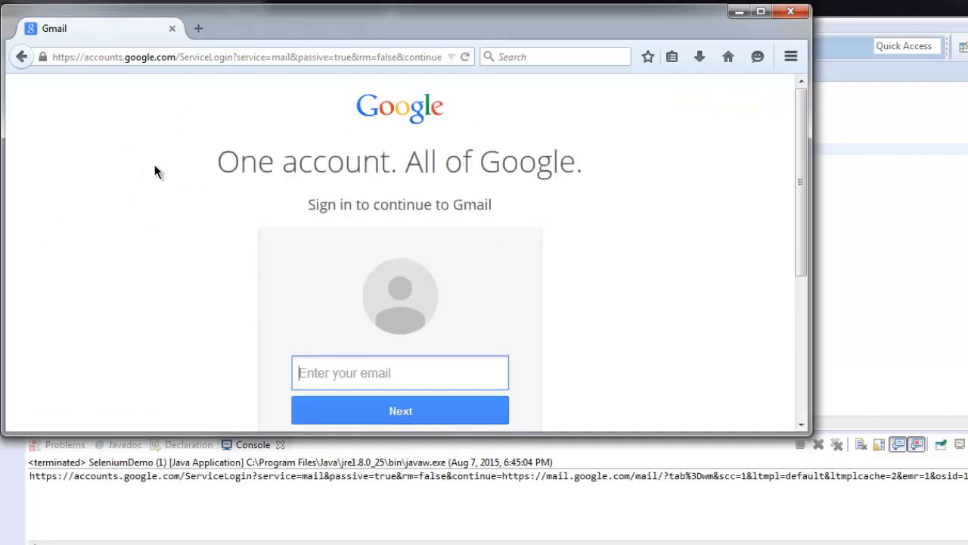
mouse_move(325, 273)
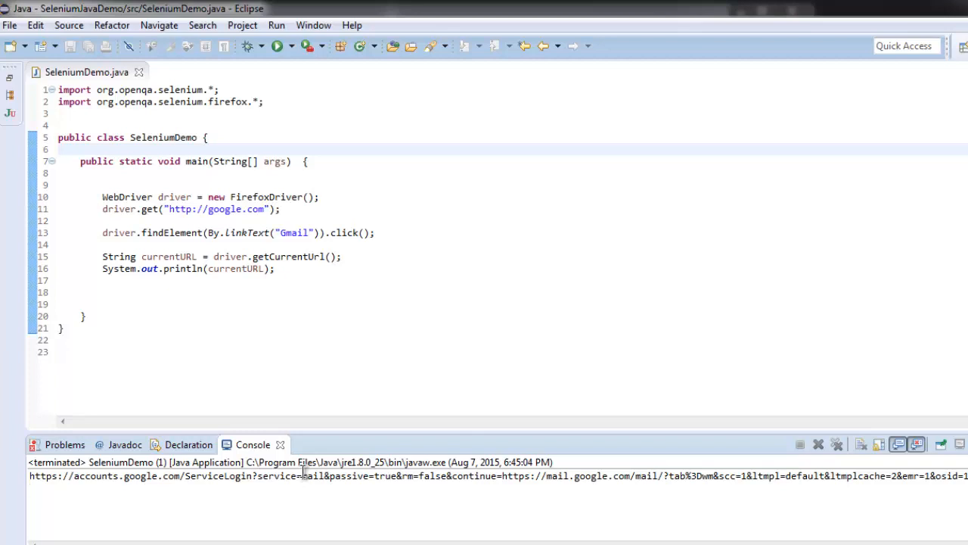
mouse_move(432, 357)
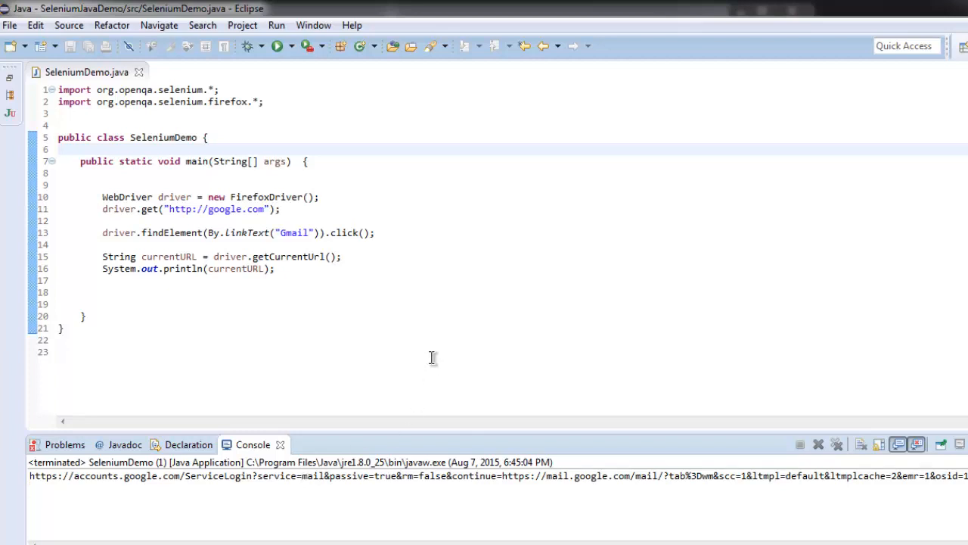